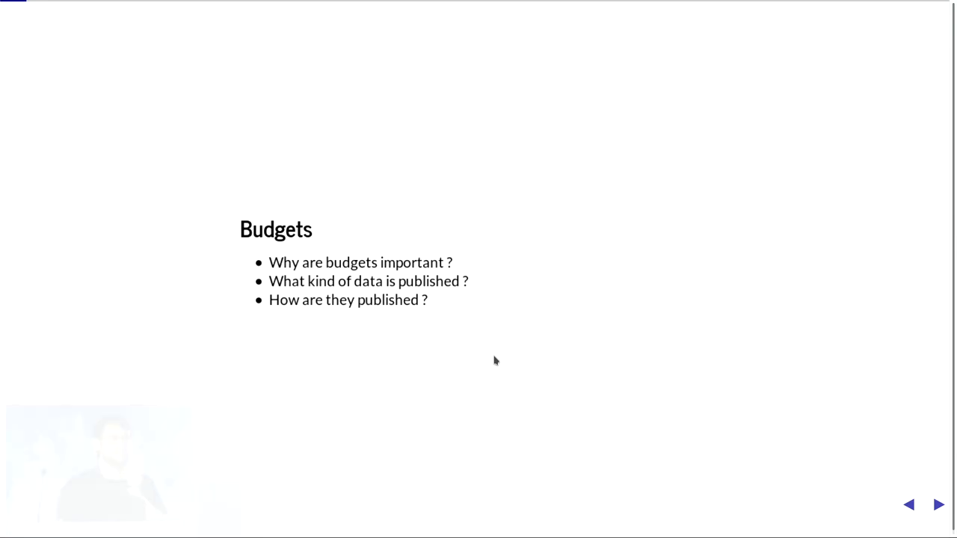
Step: Advance from the Budgets overview to the 'Problems with Budget Documents' slide
left_click(938, 504)
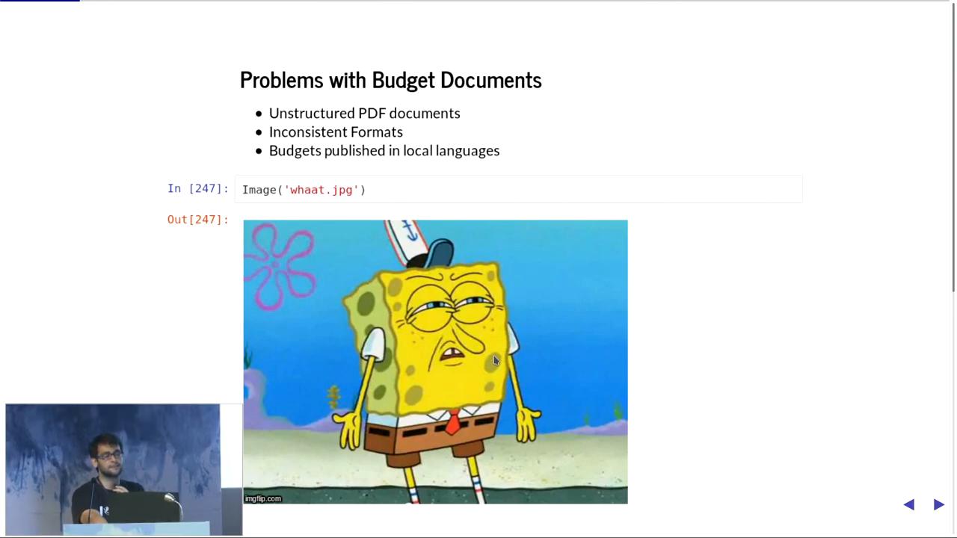
Step: Step past the West Bengal Budget sample to 'Categories of Budget Documents'
left_click(938, 505)
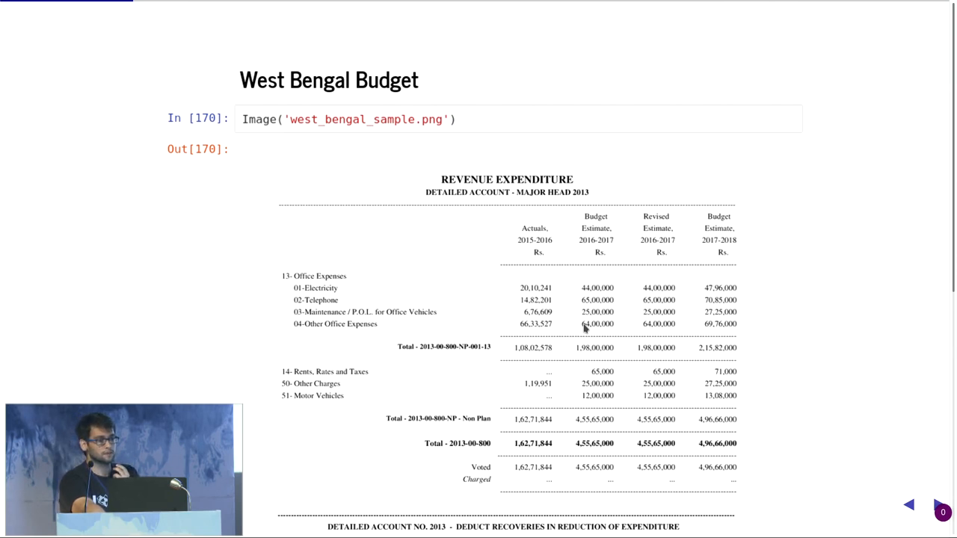
mouse_move(617, 286)
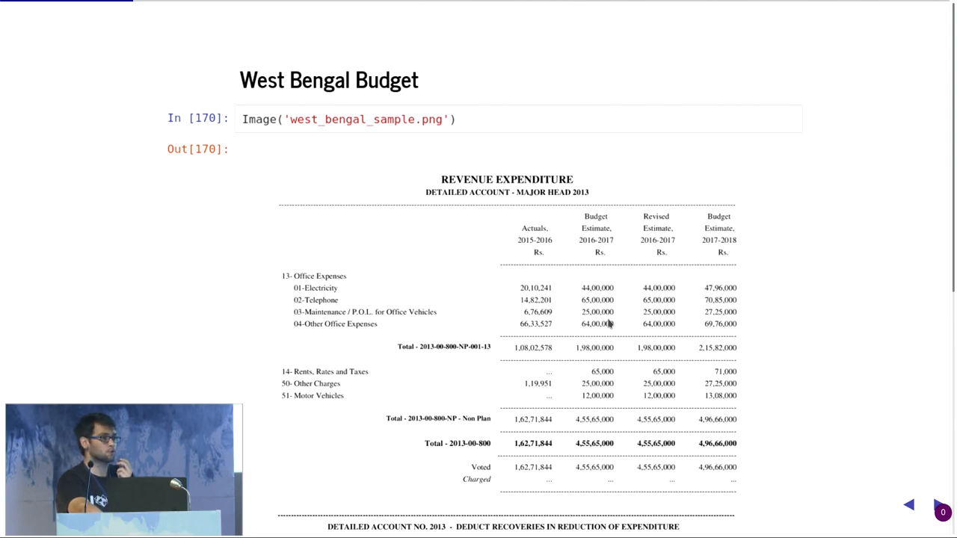
left_click(933, 505)
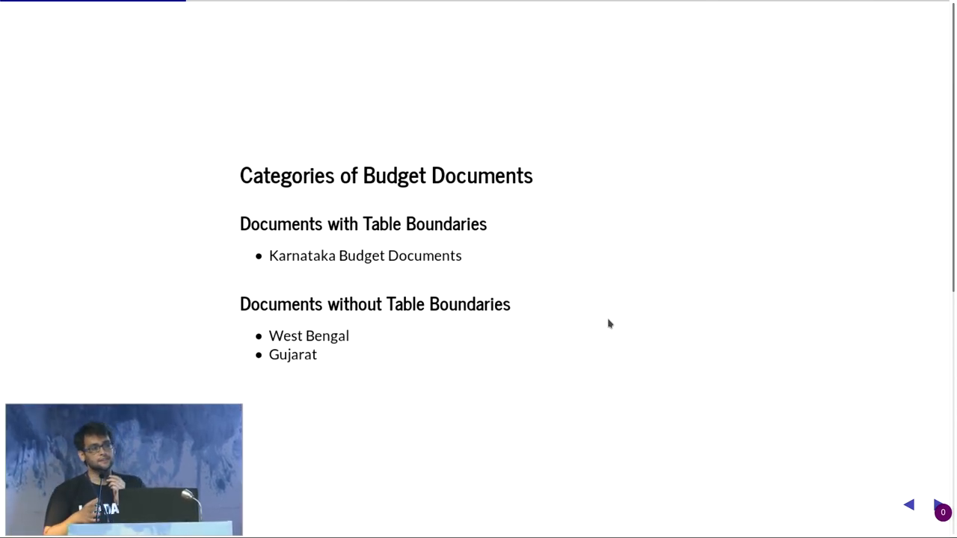
Step: Show the 'Converting Pdf Page To Image - I' slide with ImageMagick and OpenCV code
left_click(940, 504)
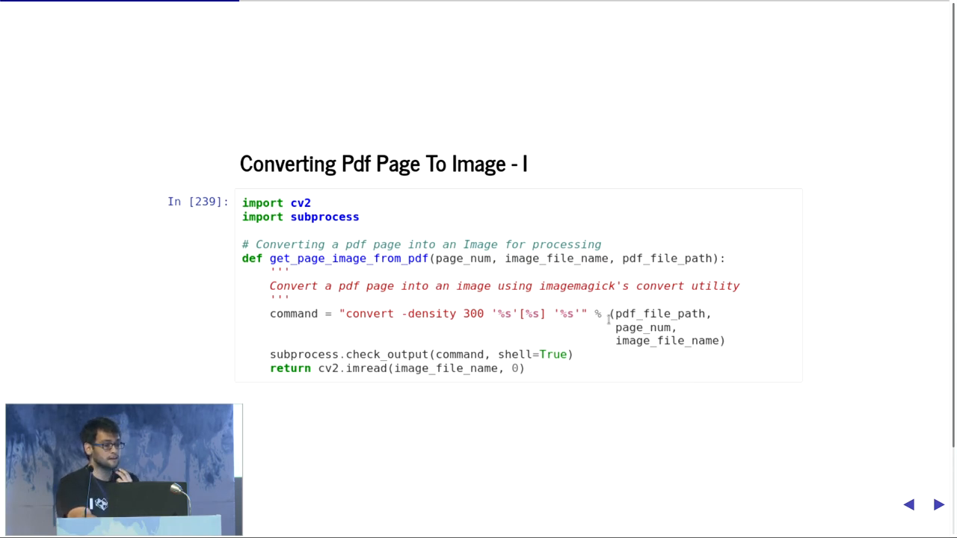
Step: Show the 'Detecting Lines' slide introducing OpenCV's Hough Transform functions
left_click(938, 504)
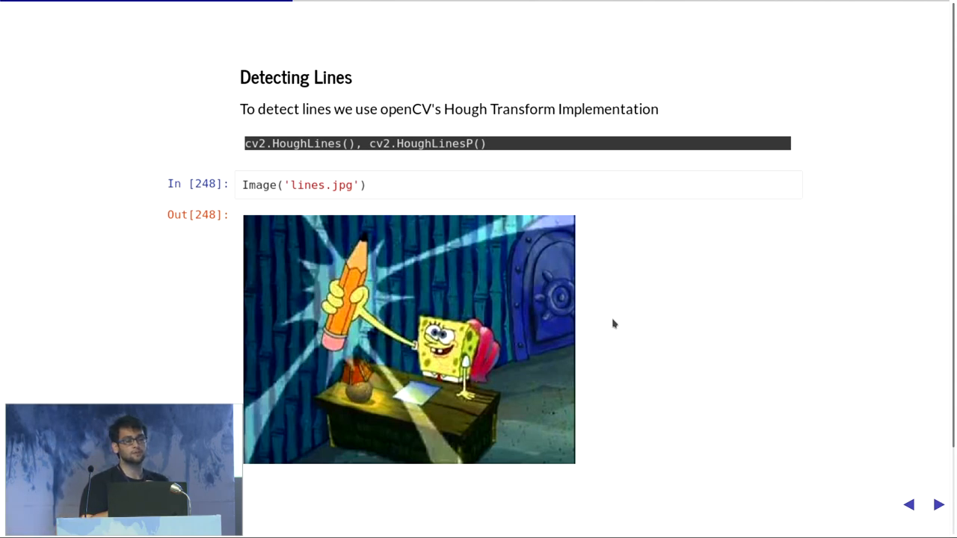
Step: Show the 'Extracting Edges' slide with the Canny edge-detection plot
left_click(939, 505)
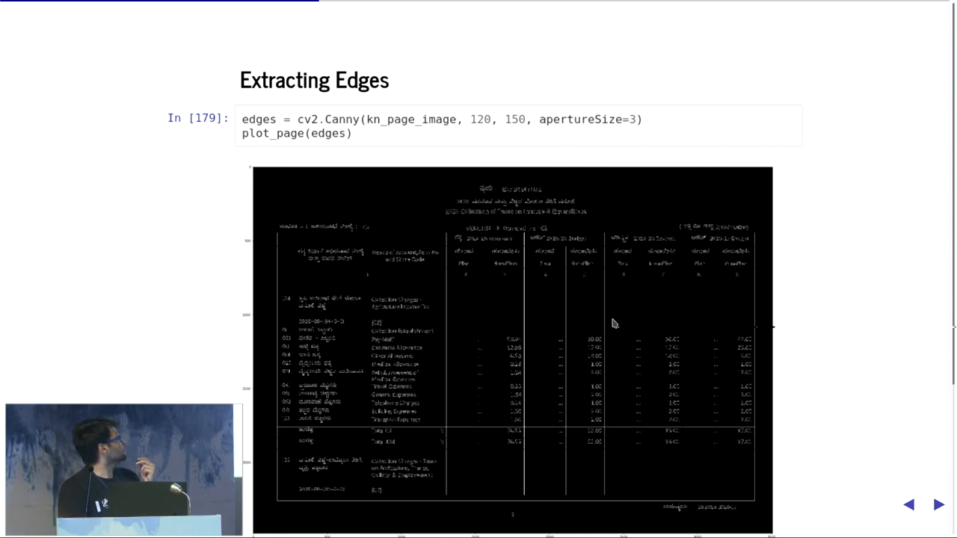
mouse_move(532, 268)
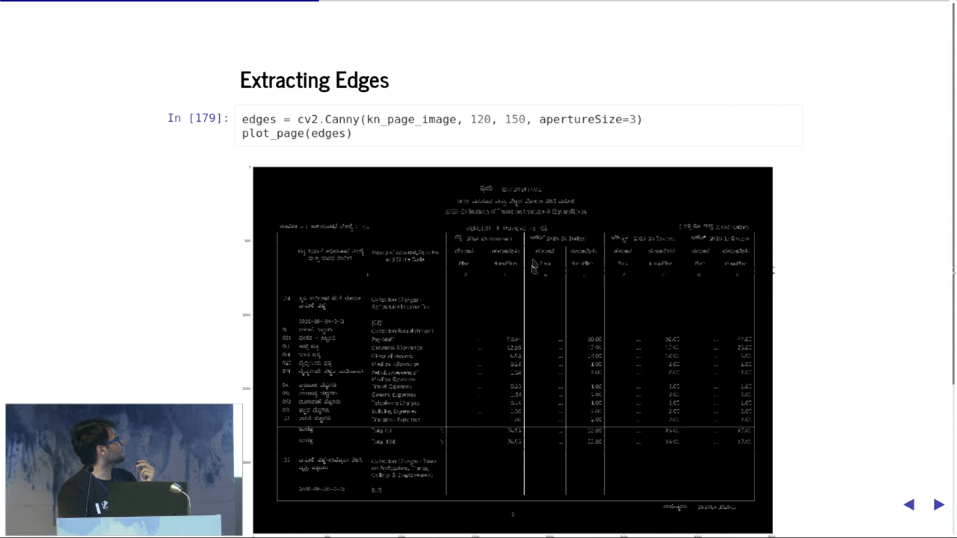
mouse_move(529, 299)
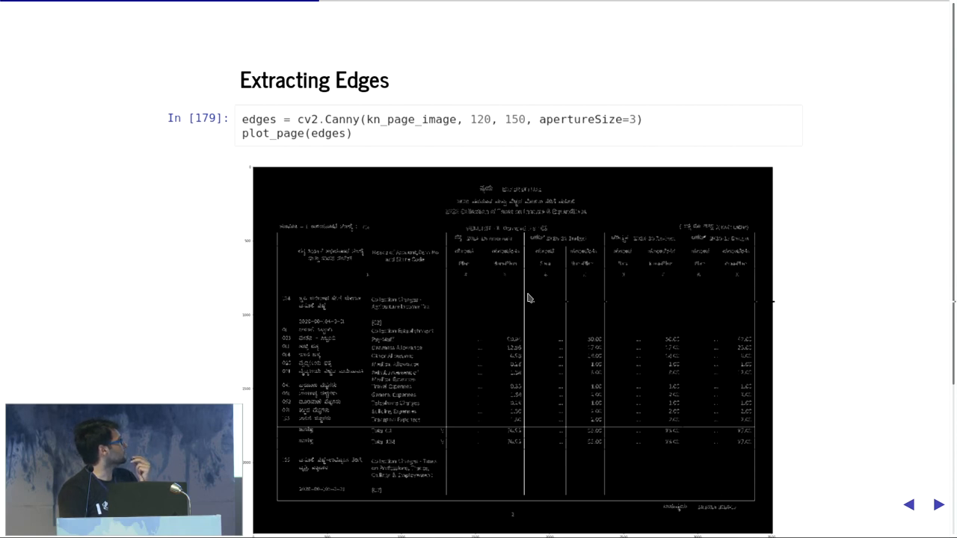
mouse_move(437, 335)
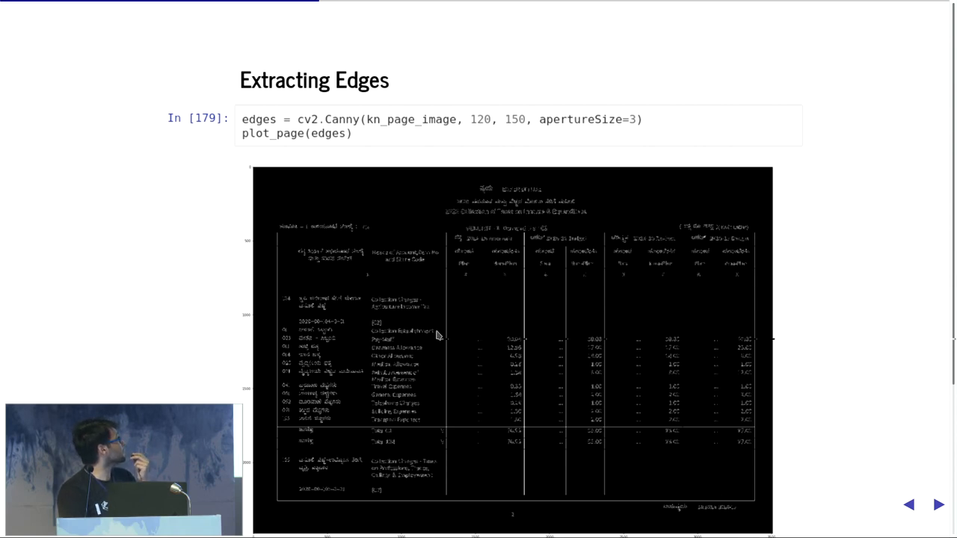
mouse_move(501, 346)
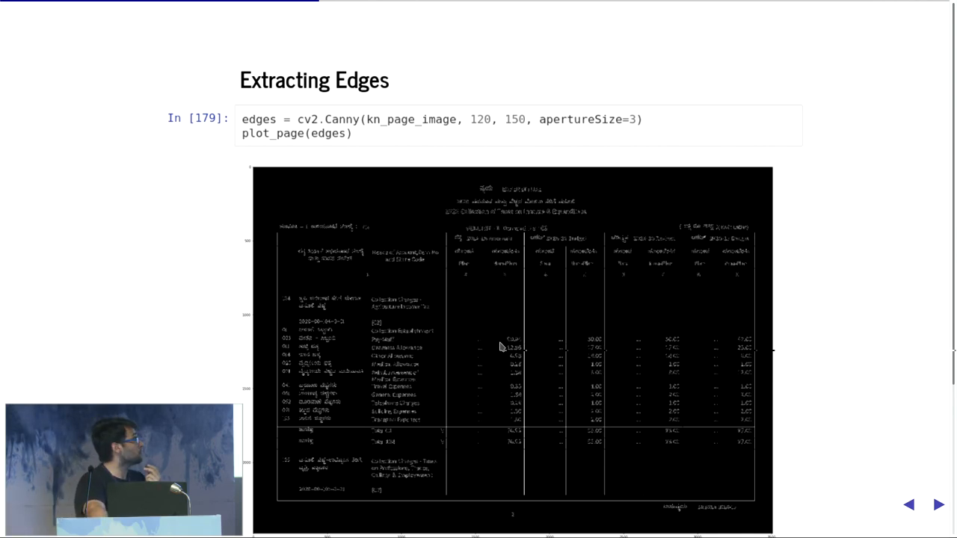
Step: Show the 'Detecting Lines From Edges - Hough Transform' slide with its demo image
left_click(938, 505)
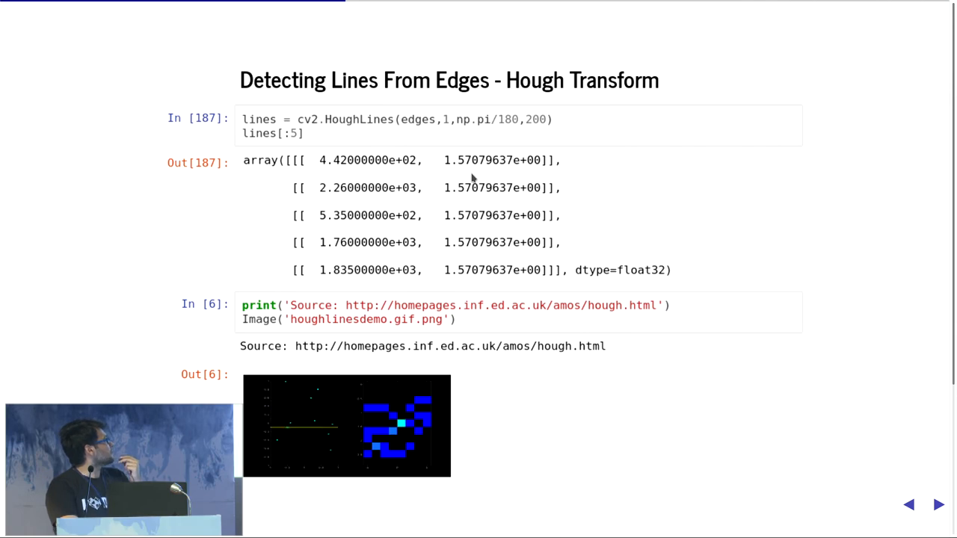
Step: Scroll through 'Detecting Straight Lines', then reach 'Extending Lines To Table Boundaries'
left_click(935, 504)
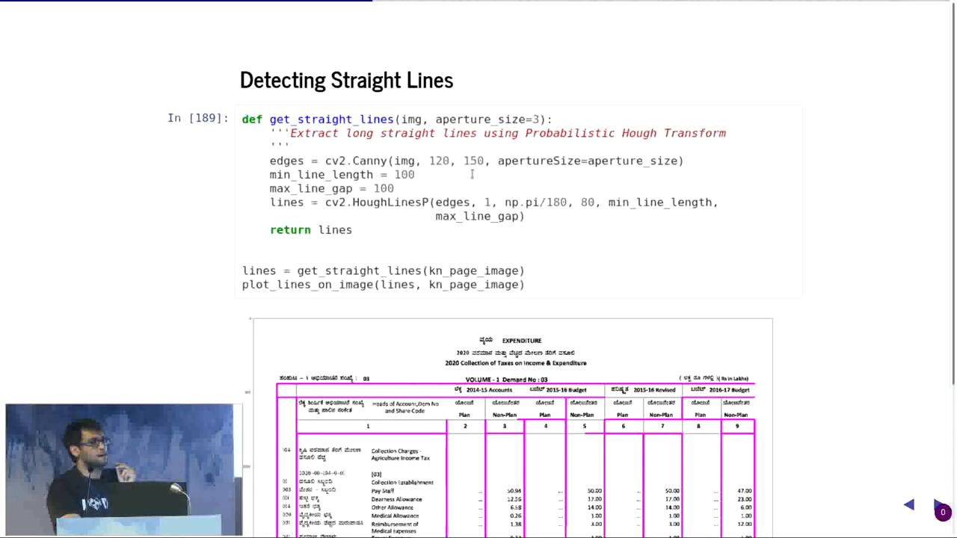
mouse_move(522, 261)
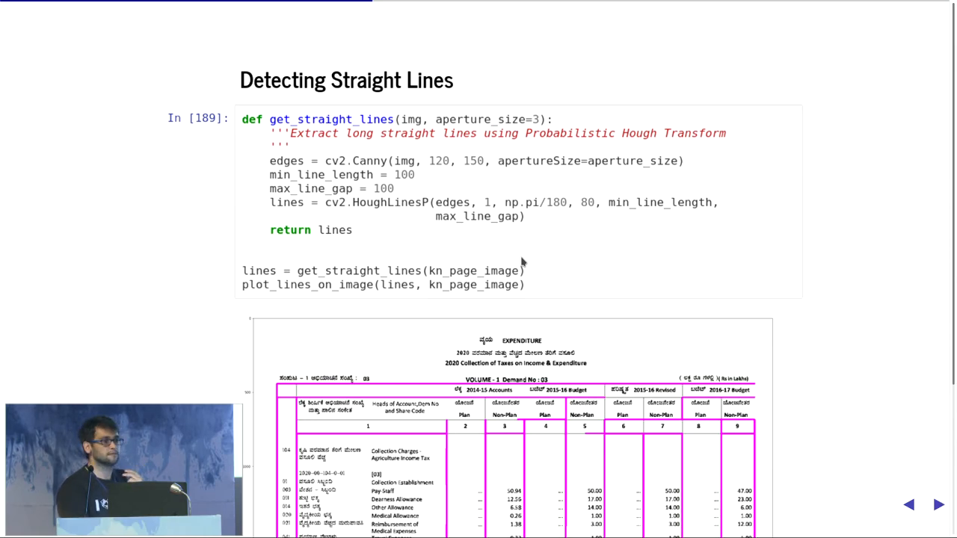
scroll("down", 3)
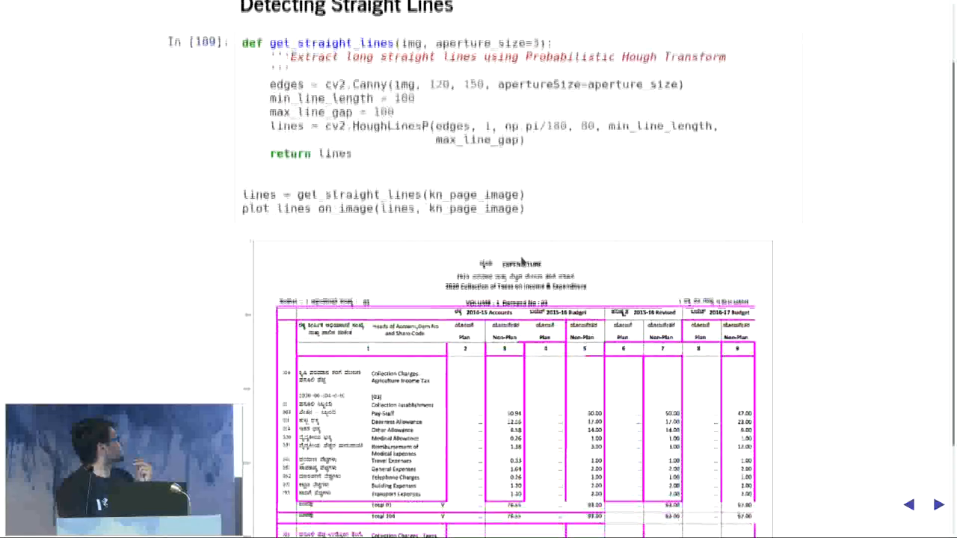
scroll("down", 3)
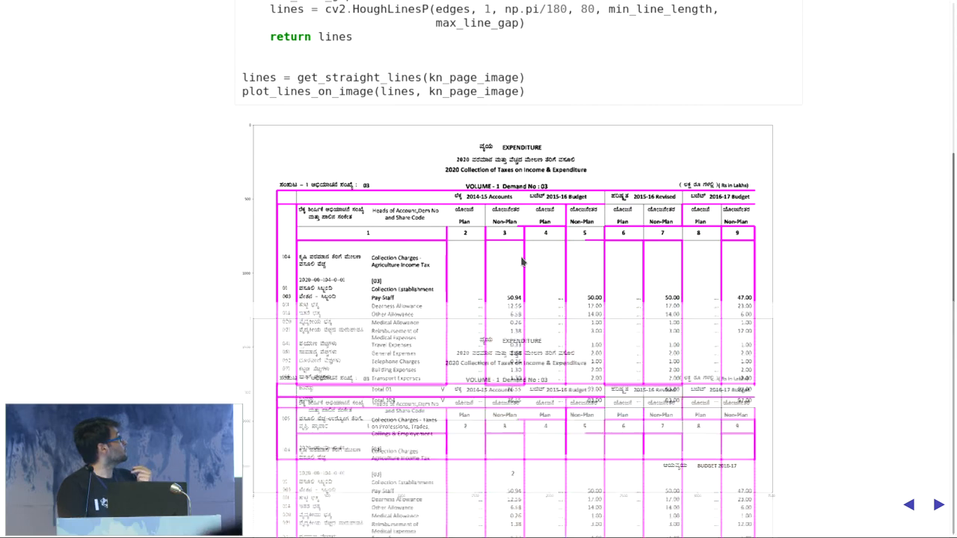
left_click(938, 504)
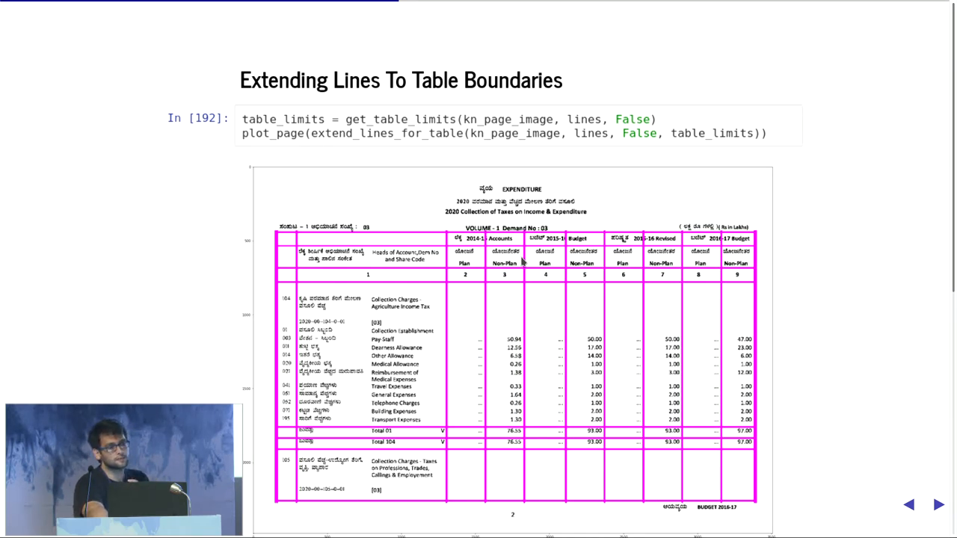
left_click(938, 505)
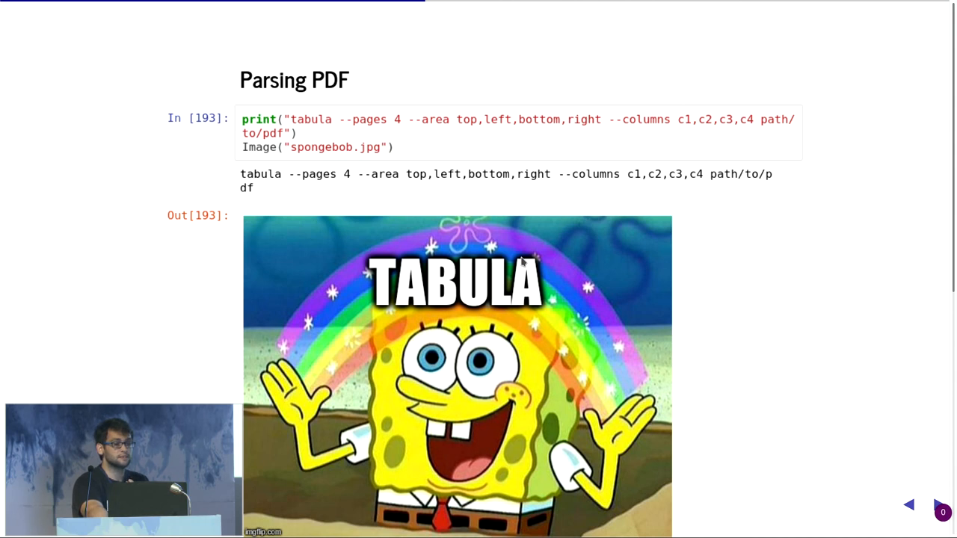
mouse_move(408, 185)
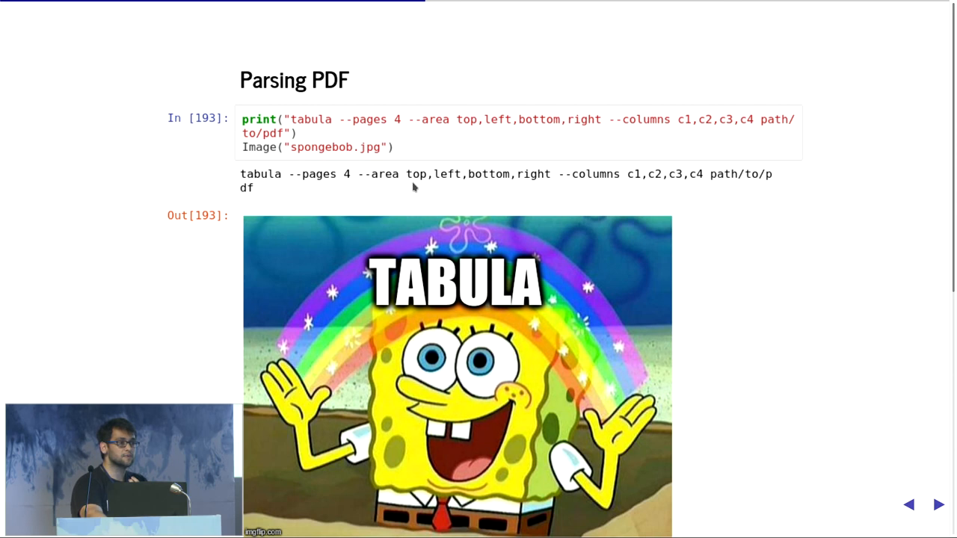
mouse_move(568, 186)
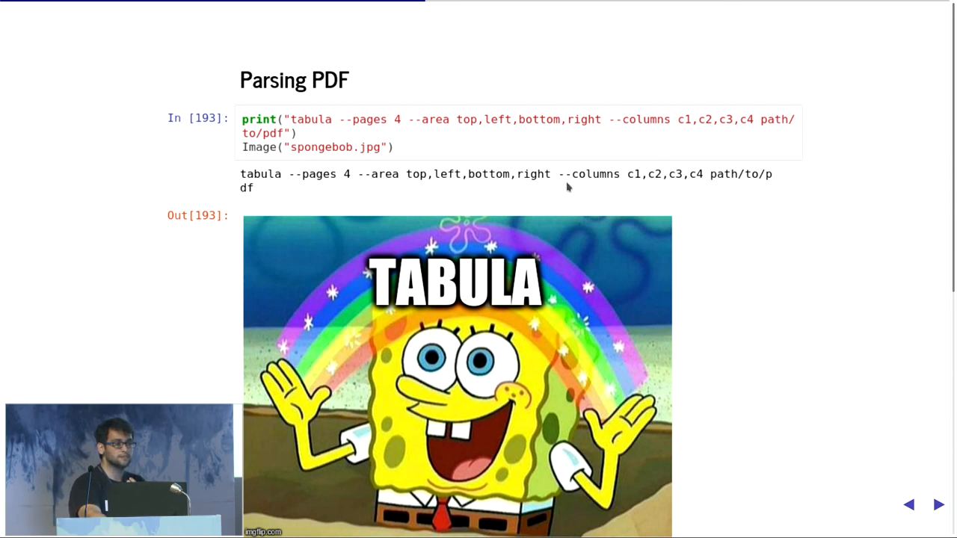
mouse_move(631, 178)
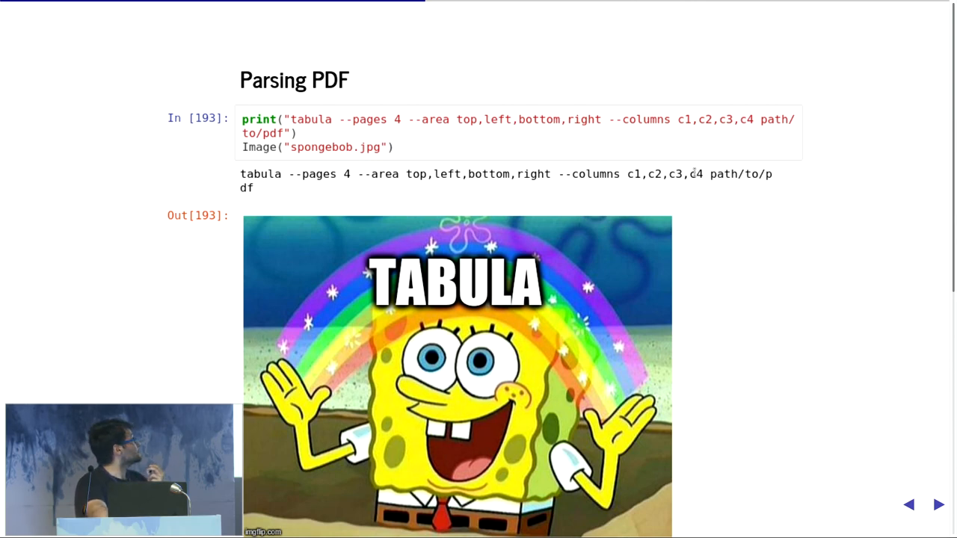
Step: Show 'Extracting Table Without Boundaries' with the West Bengal revenue expenditure sample
left_click(938, 505)
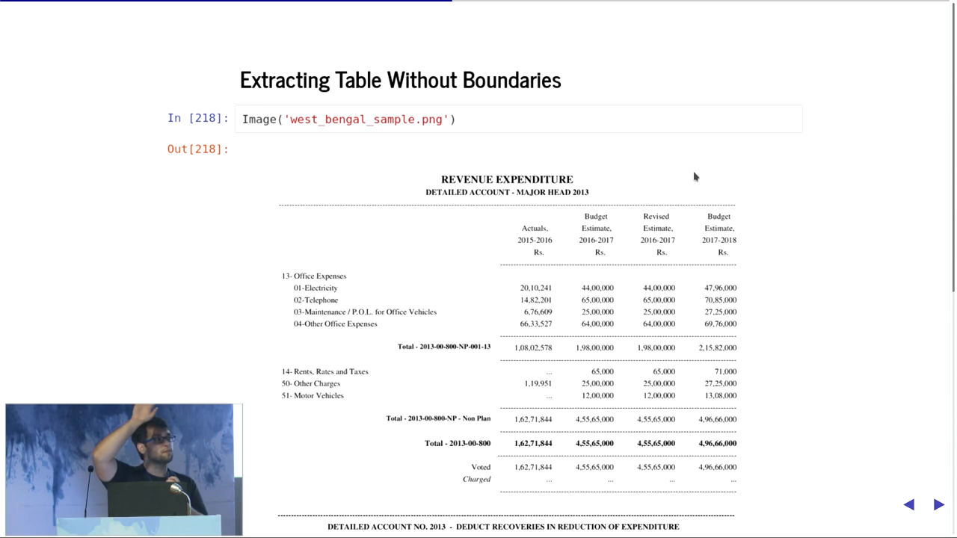
Step: Browse the three Exercise Sample slides, then reach 'Extract Blocks From Page Image'
left_click(937, 504)
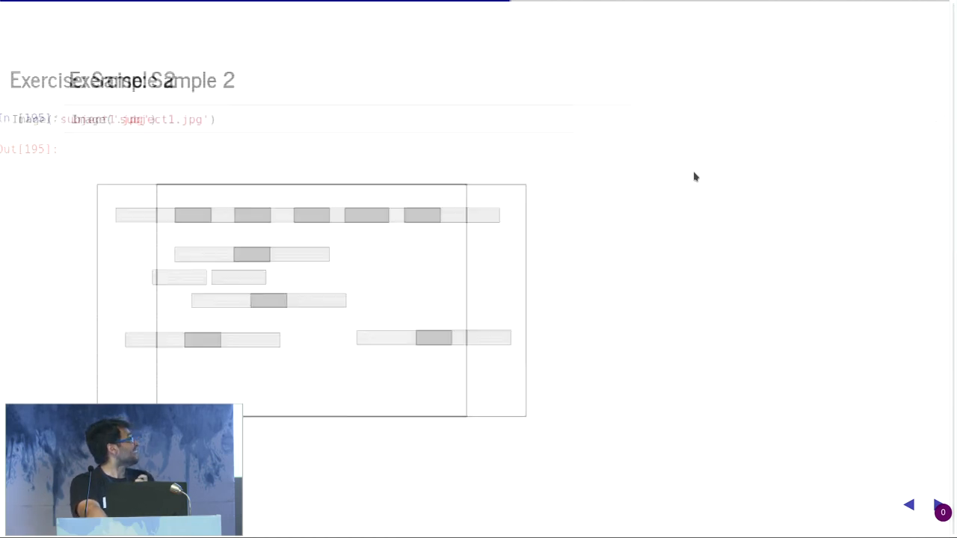
left_click(938, 505)
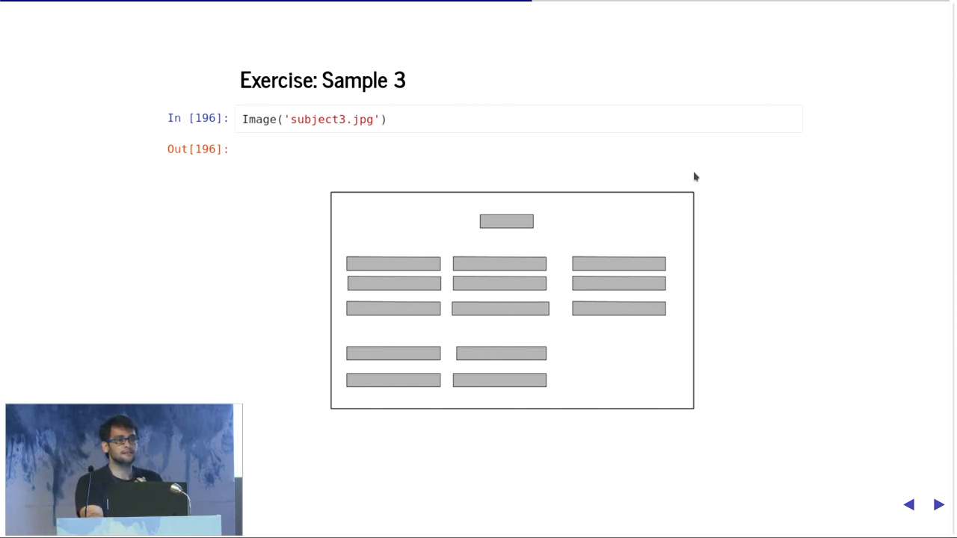
left_click(938, 505)
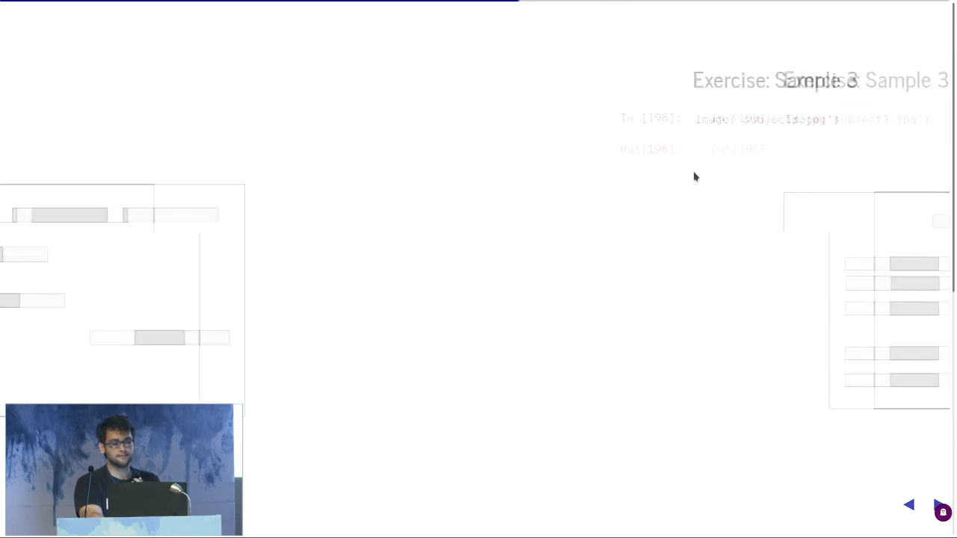
left_click(908, 505)
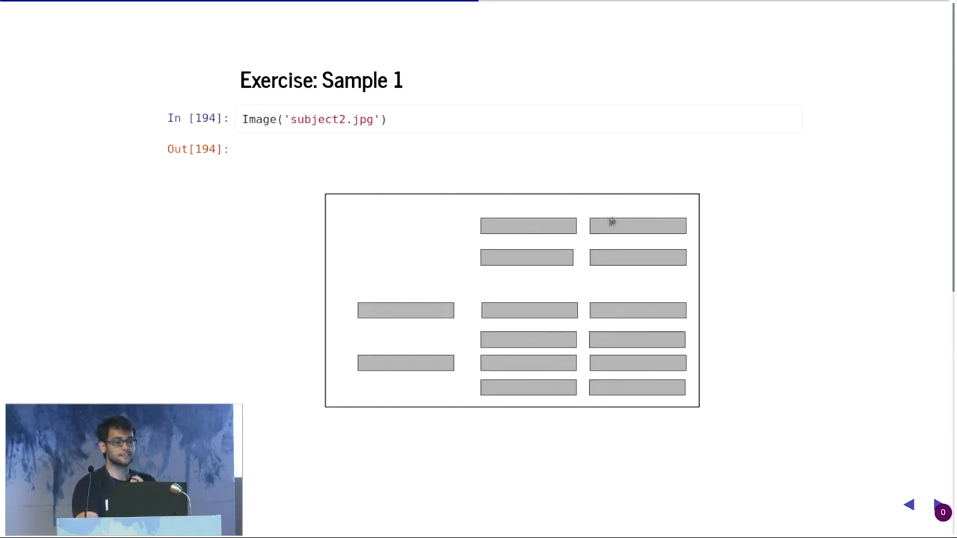
mouse_move(609, 278)
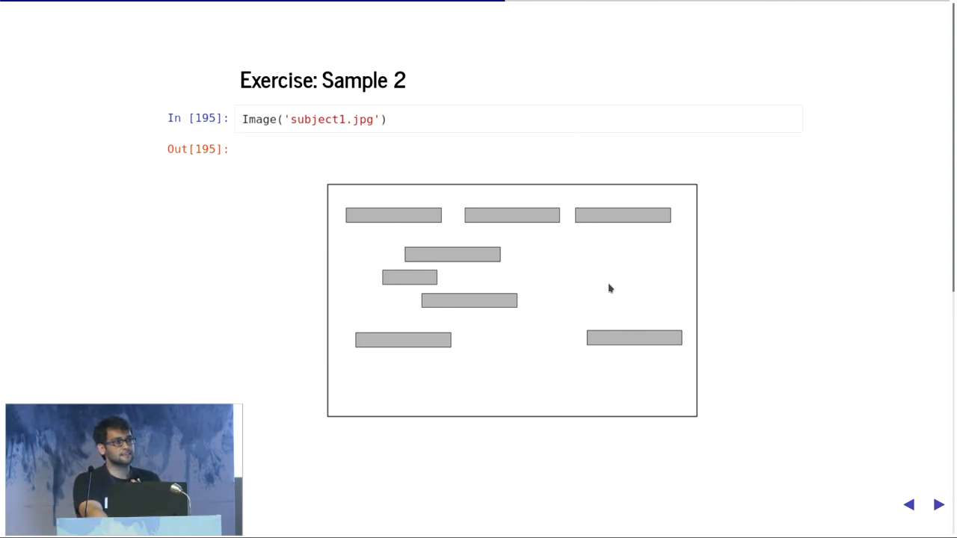
left_click(938, 505)
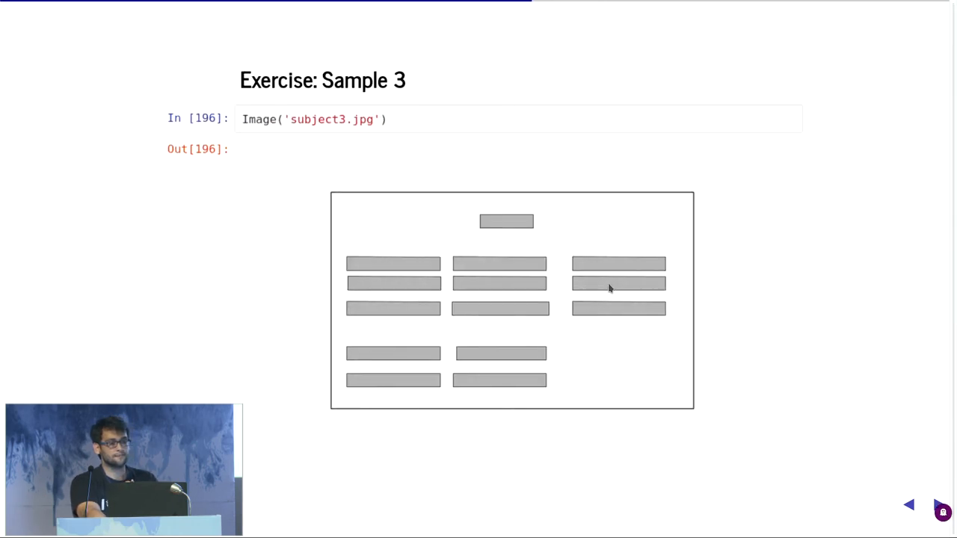
left_click(935, 504)
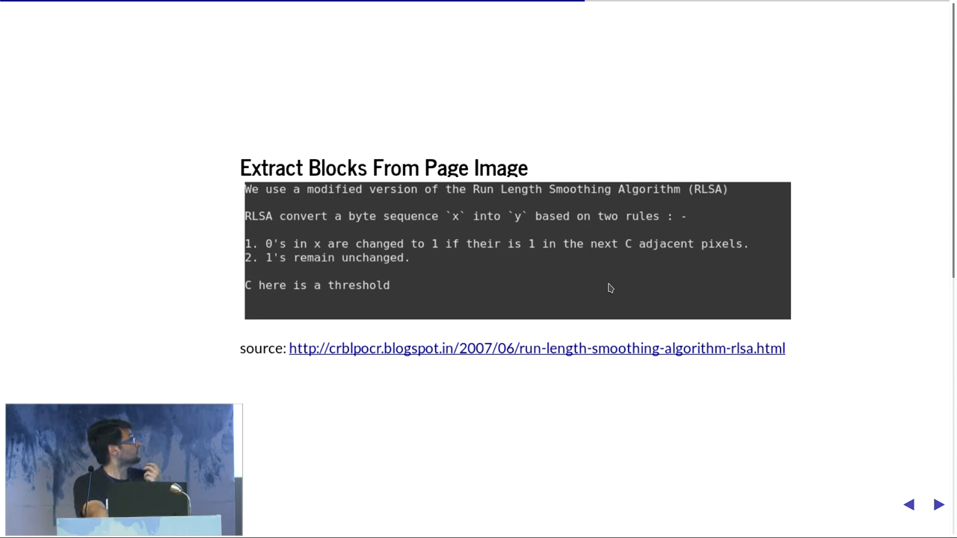
Step: Show the 'RLSA Image' slide plotting rlsa_2d output with threshold (25, 20)
left_click(938, 504)
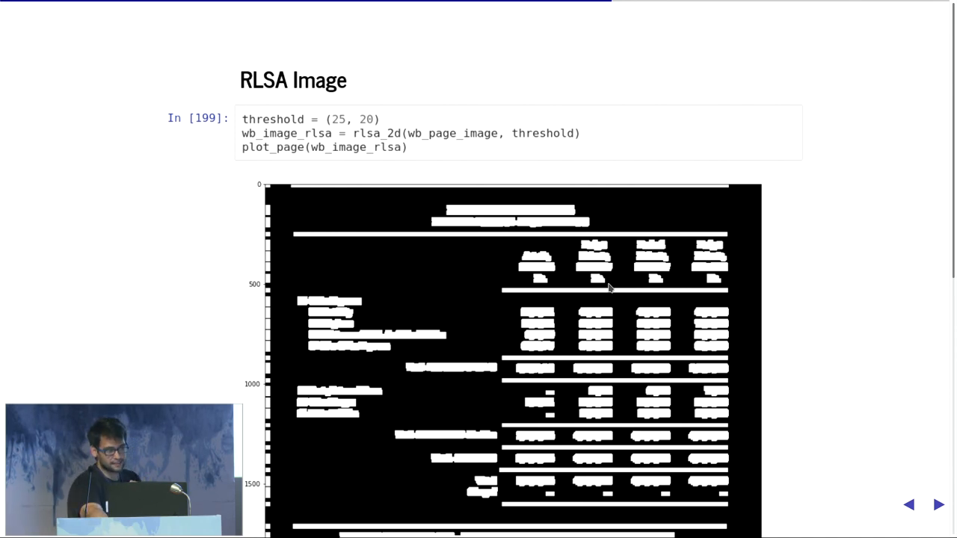
Step: Advance through Can we do better? to the Extracting Features Using OpenCV slide
left_click(939, 505)
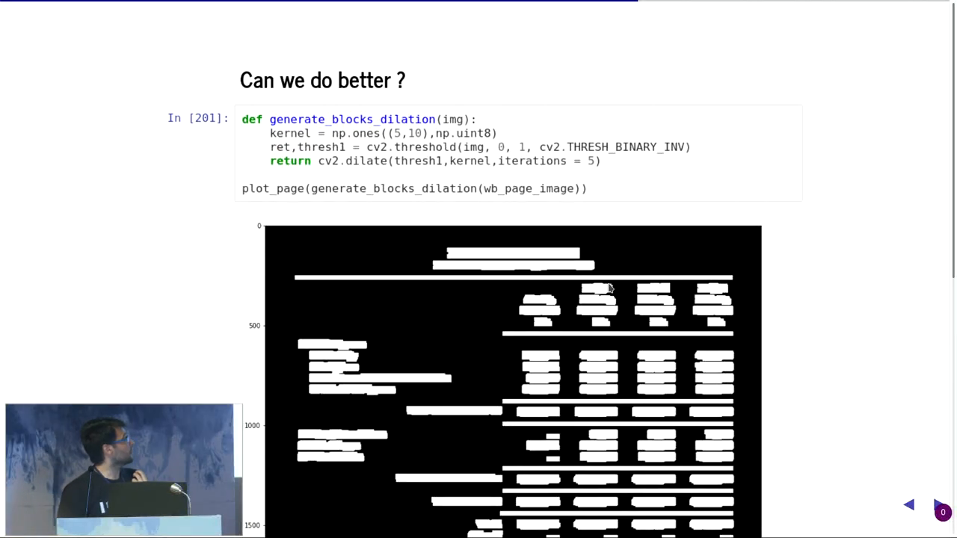
left_click(908, 504)
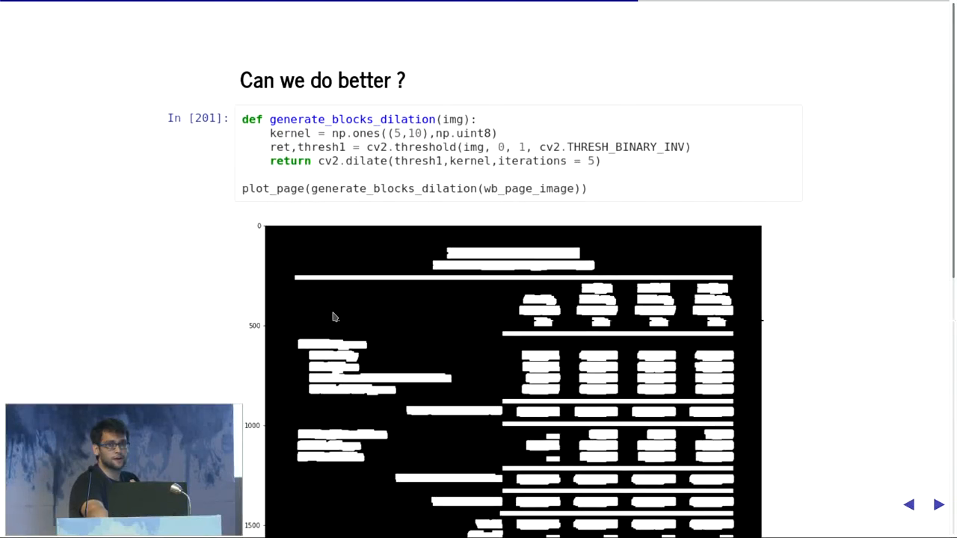
left_click(939, 504)
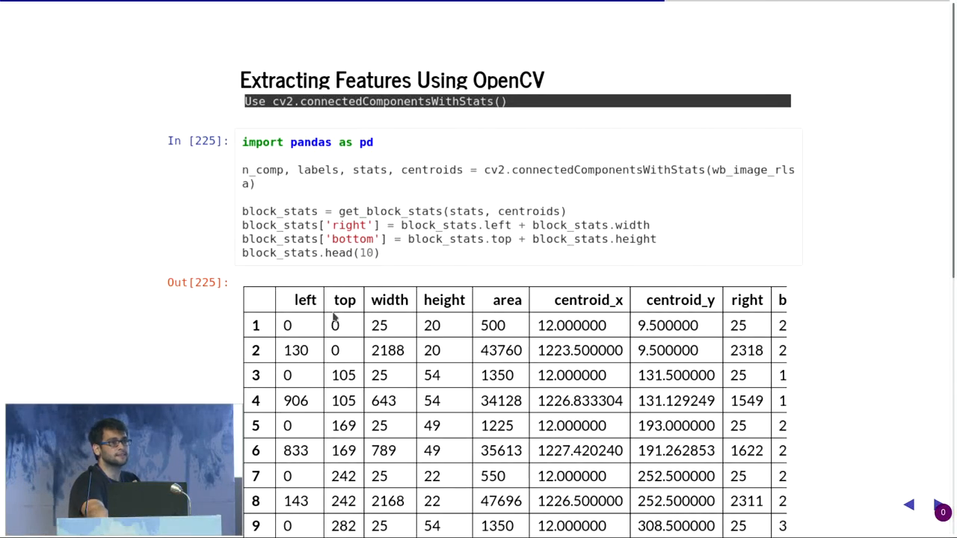
Step: Revisit the dilation slide, then advance past Layout Analysis to Reading Text From PDF
left_click(933, 504)
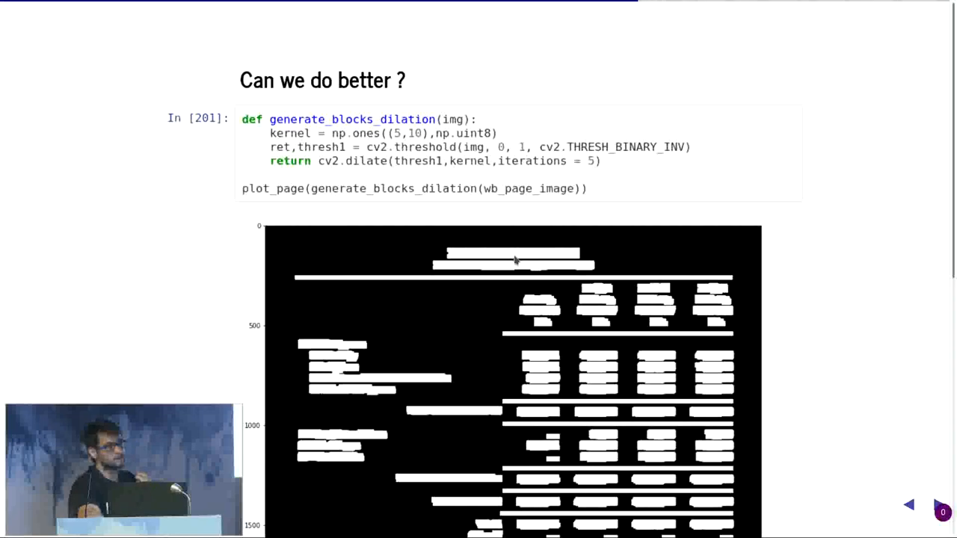
left_click(937, 505)
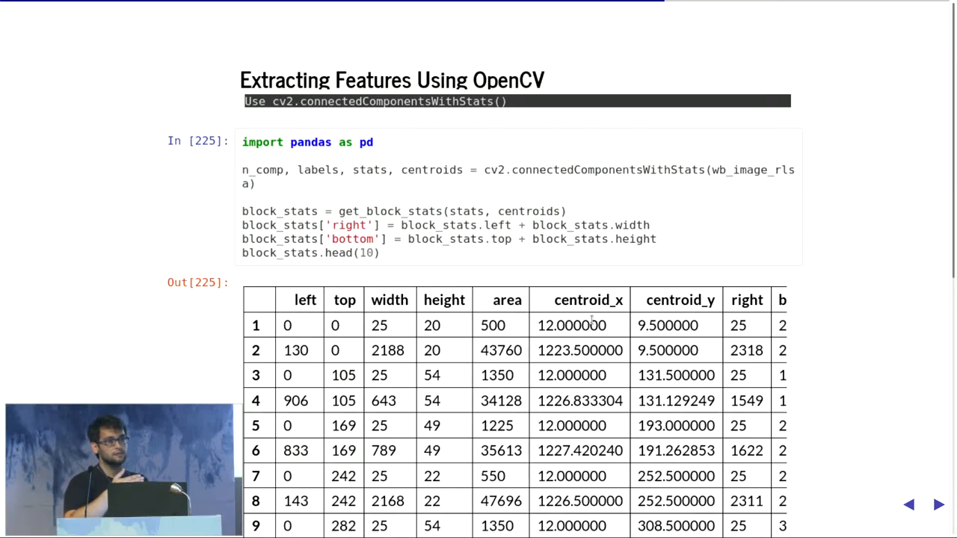
left_click(908, 504)
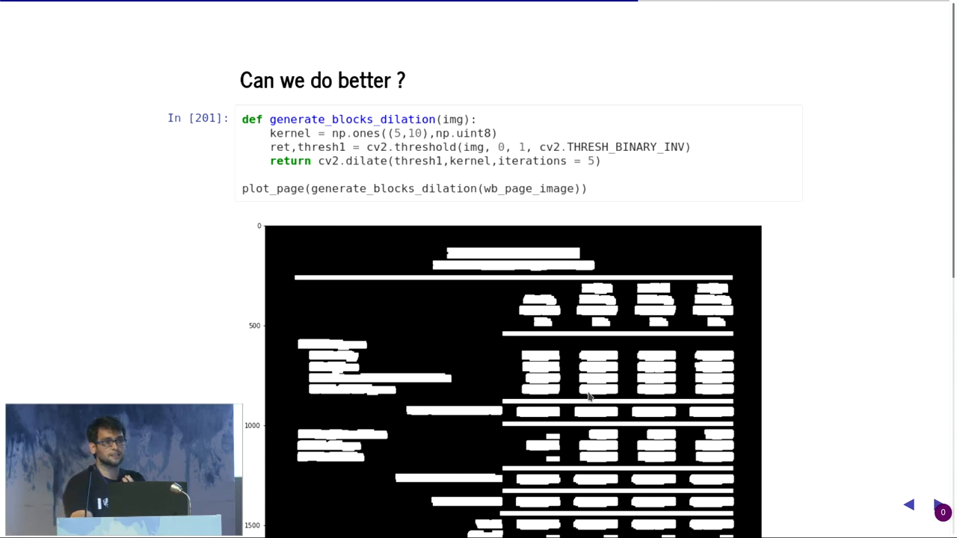
left_click(936, 505)
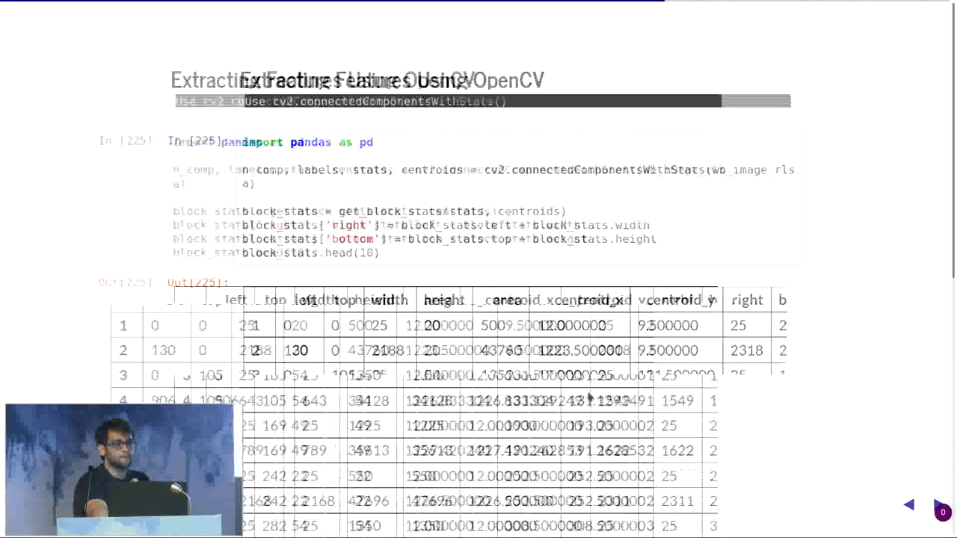
left_click(938, 505)
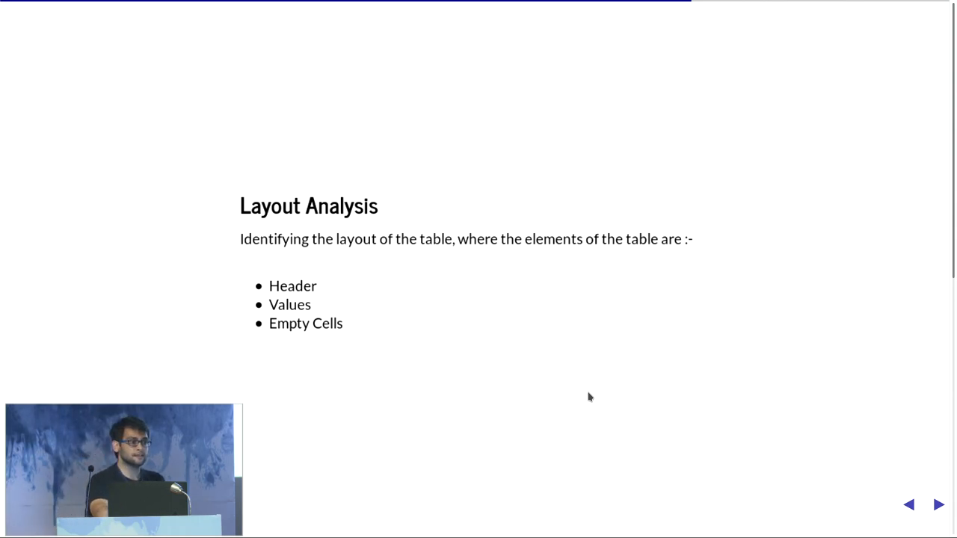
left_click(939, 505)
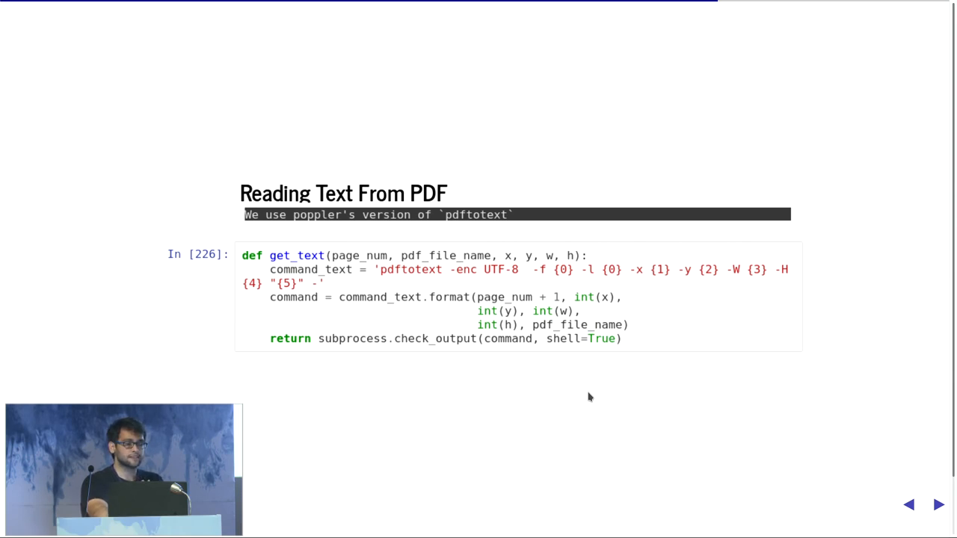
Step: Advance from Reading Text From PDF to the Rule Based Marking slide
left_click(938, 504)
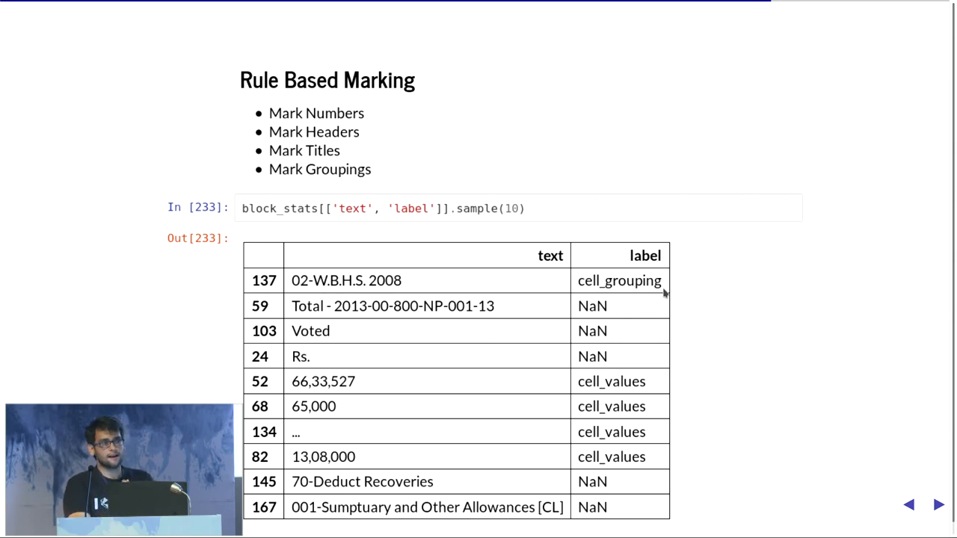
mouse_move(636, 185)
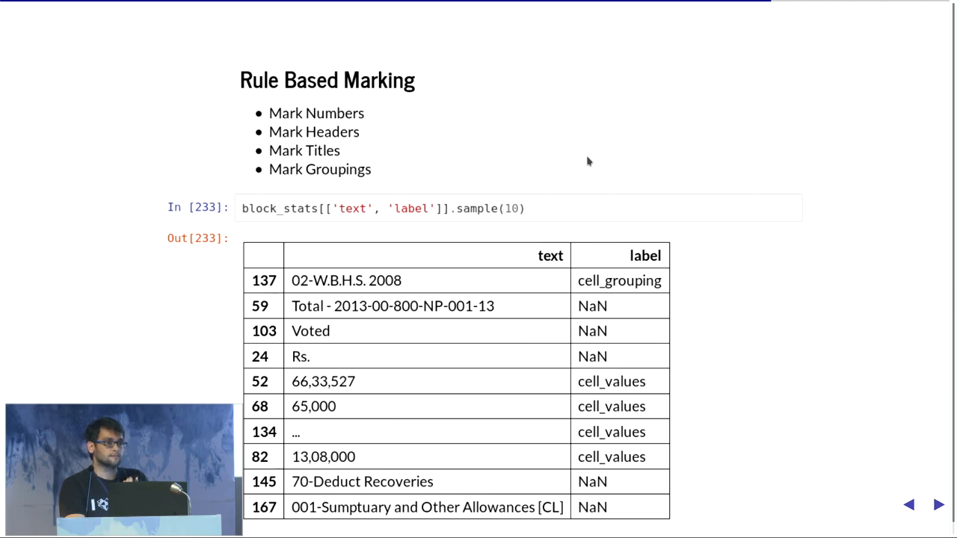
Step: Step back from Rule Based Marking toward the earlier OpenCV feature slides
left_click(936, 504)
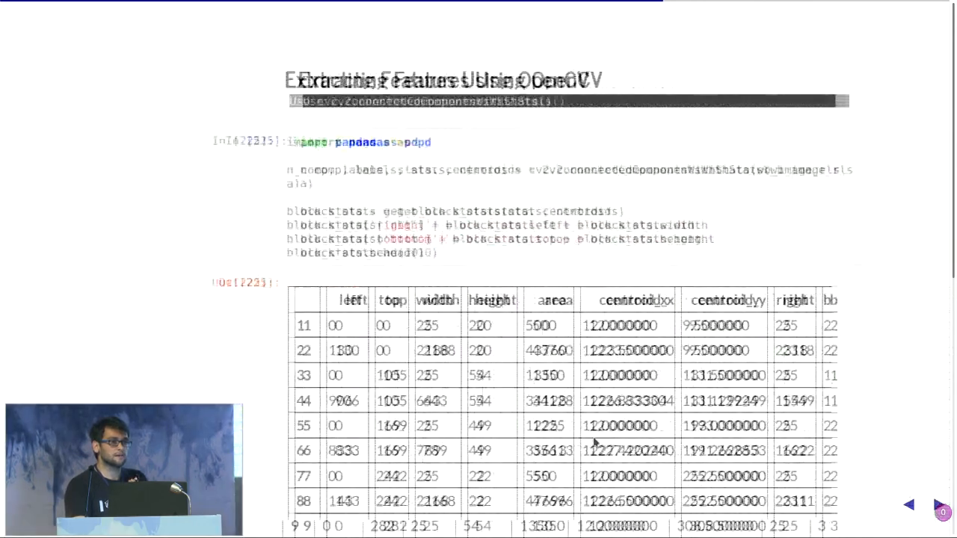
Step: Step forward through Reading Text From PDF back to Rule Based Marking
left_click(942, 504)
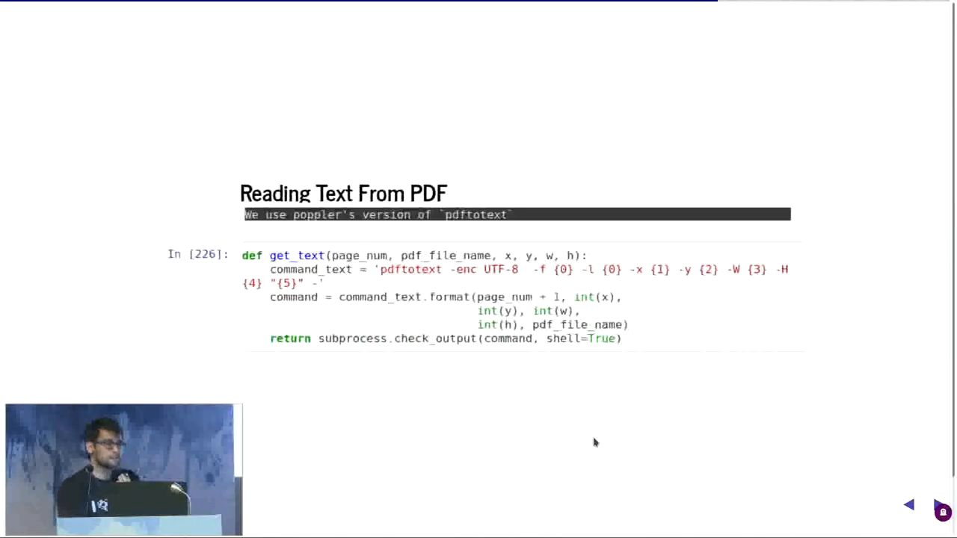
left_click(932, 504)
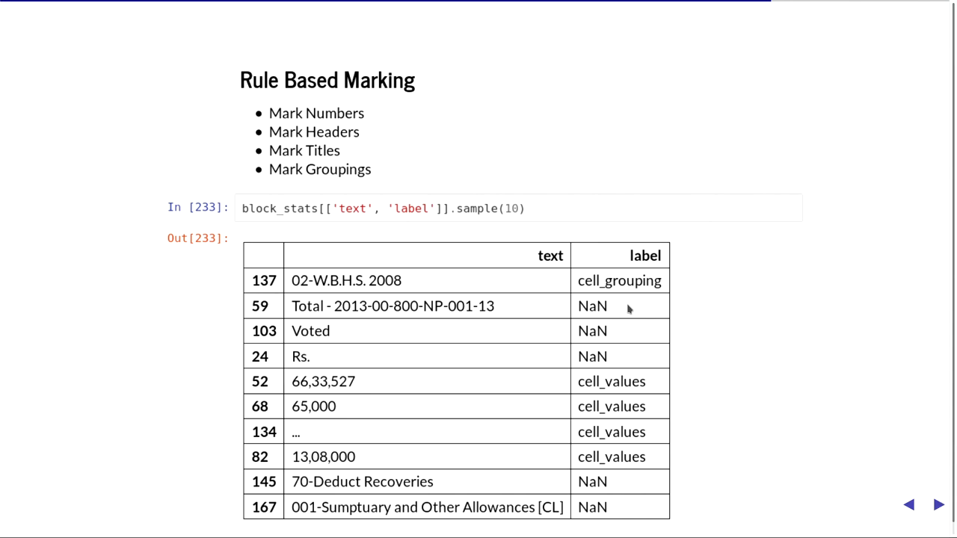
Step: Show the Moving from Rules to Machine Learning slide with its block_stats metadata
left_click(937, 505)
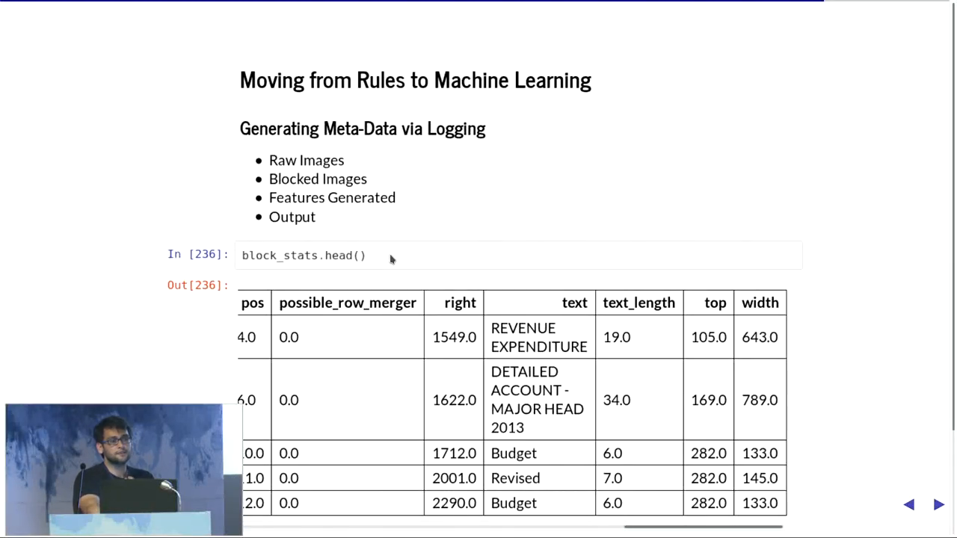
left_click(937, 505)
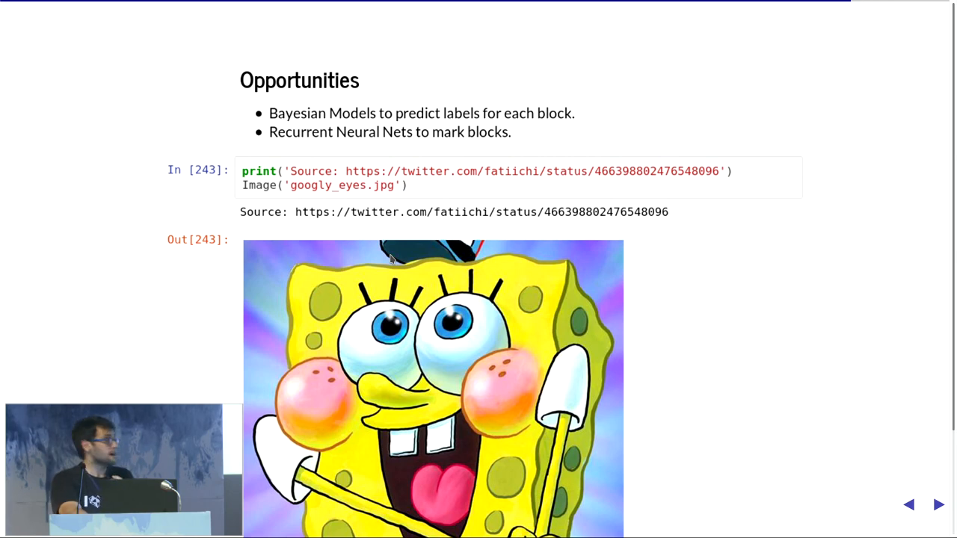
left_click(938, 505)
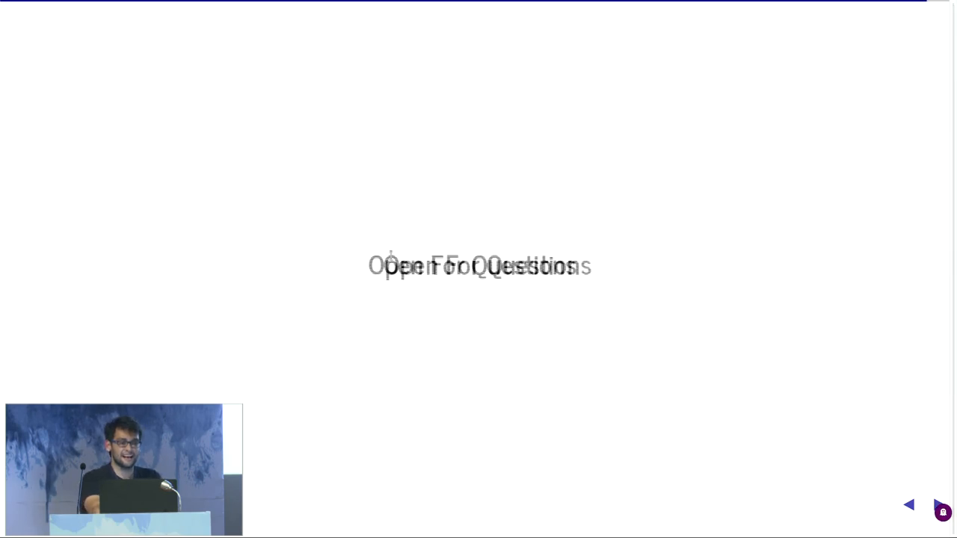